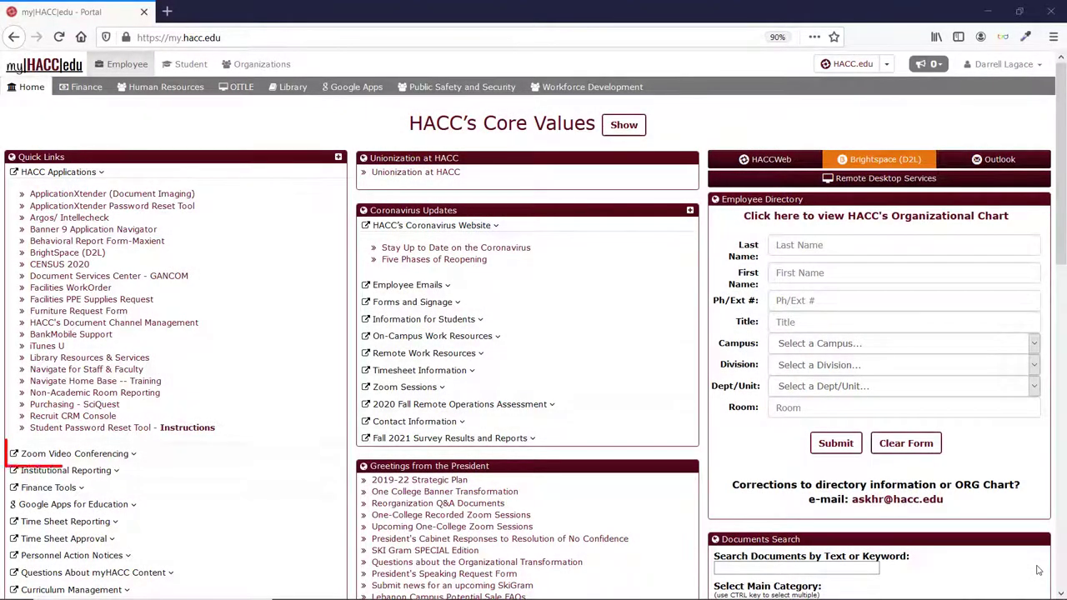
Step: Open the HACC Zoom Video Conferencing site from myHACC Quick Links in a new tab
click(74, 453)
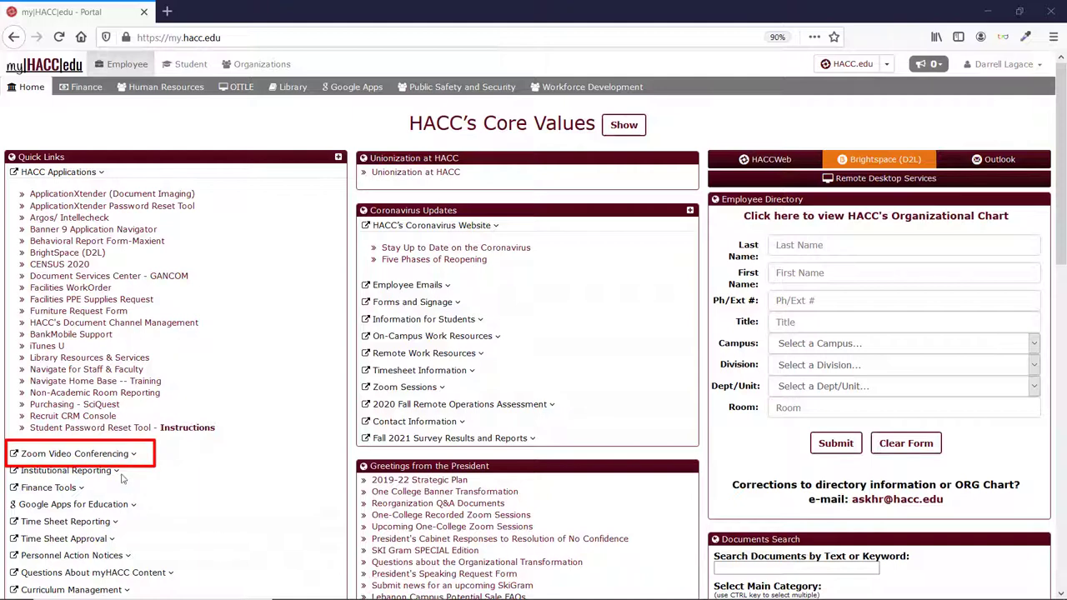
click(73, 453)
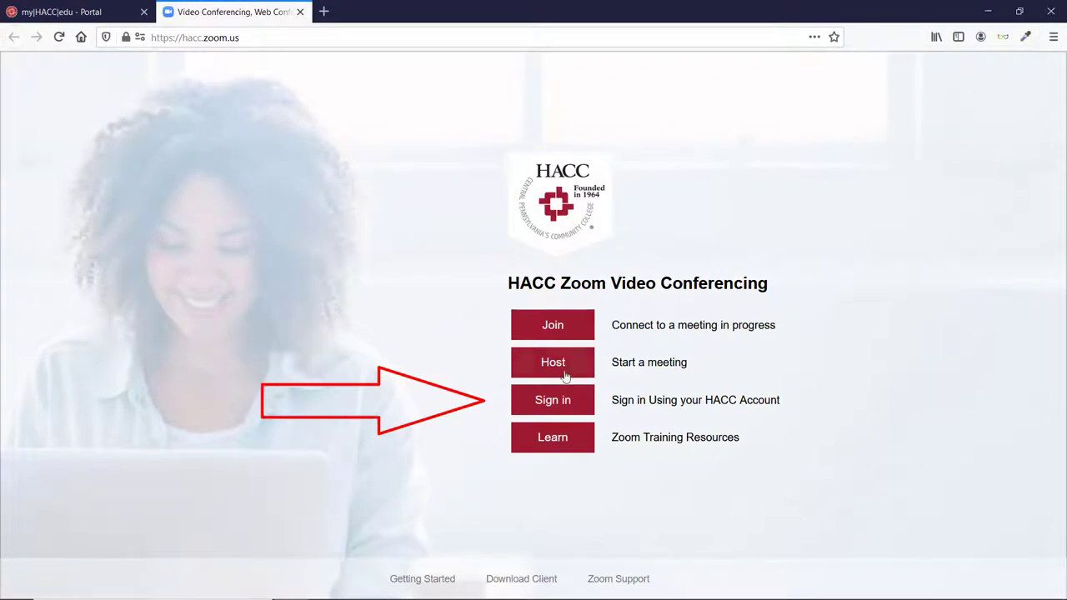
Step: Sign in with the HACC account and view Settings' Recording notification options
click(553, 399)
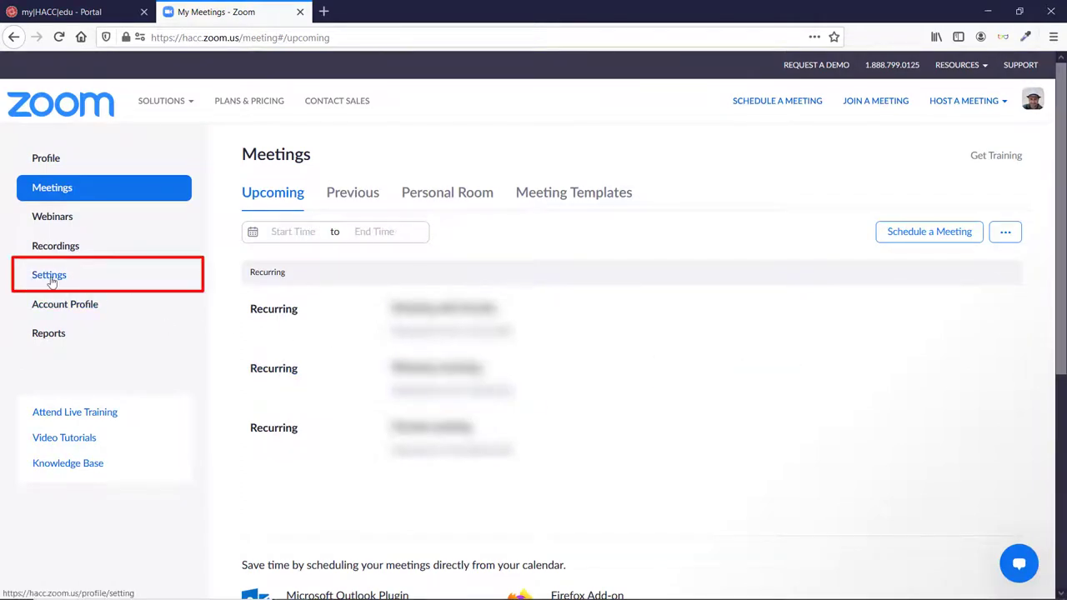
click(49, 275)
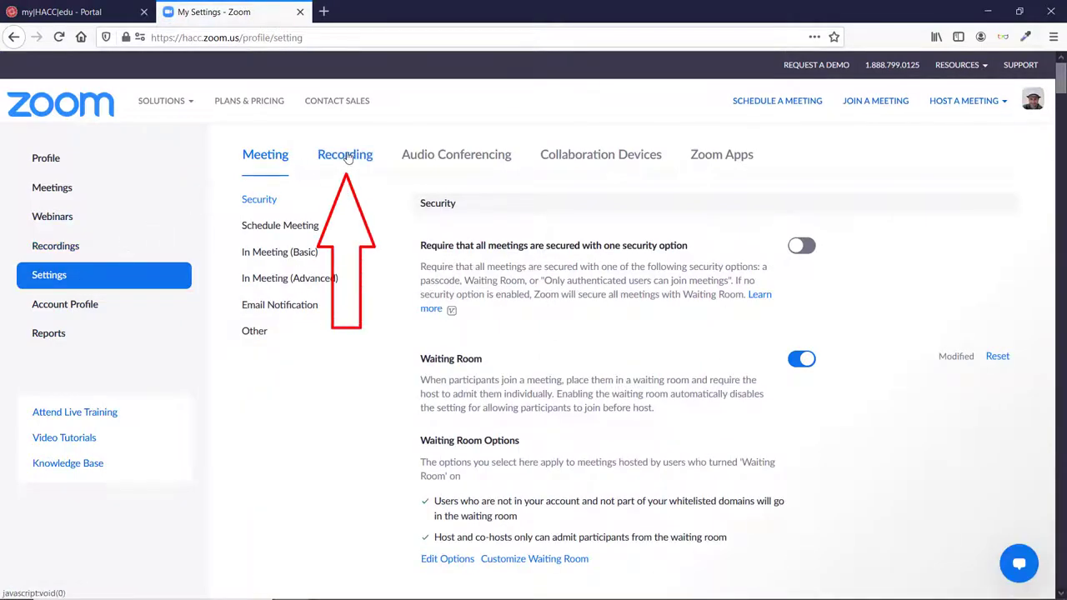
click(344, 154)
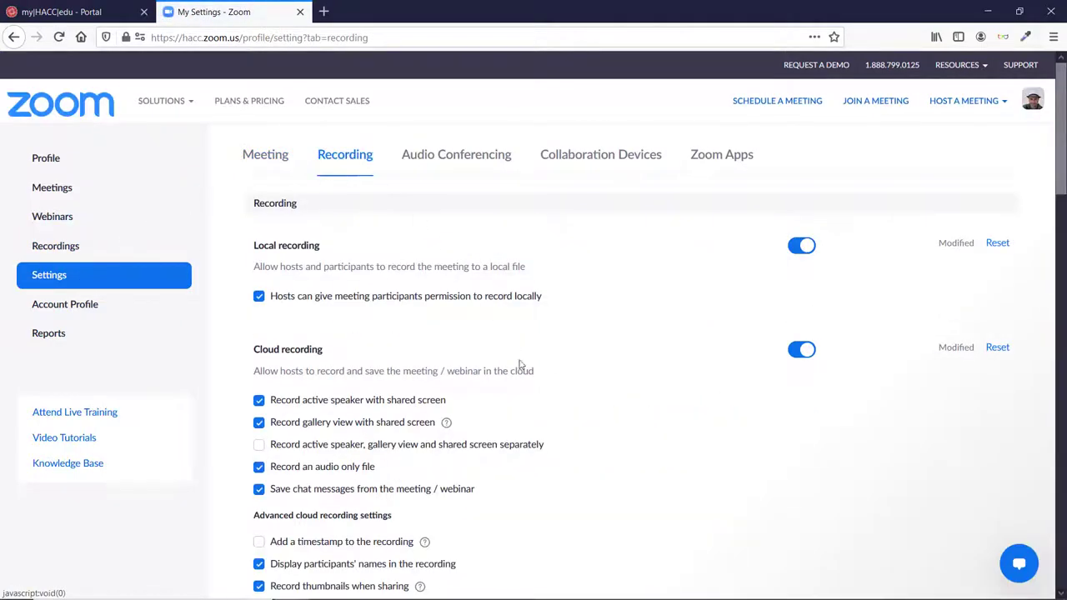
scroll(down, 3)
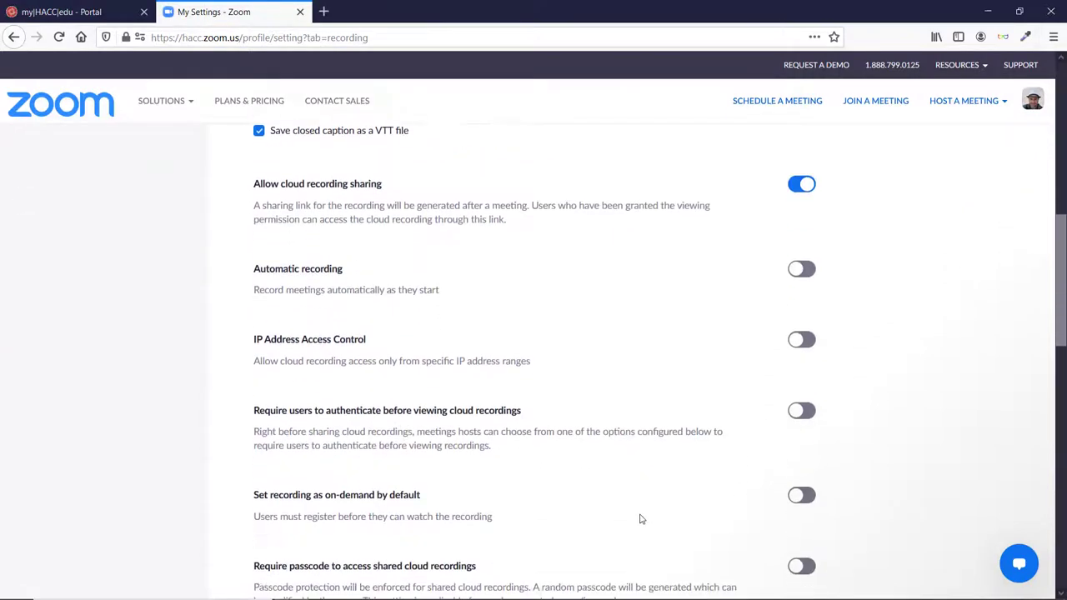
scroll(down, 3)
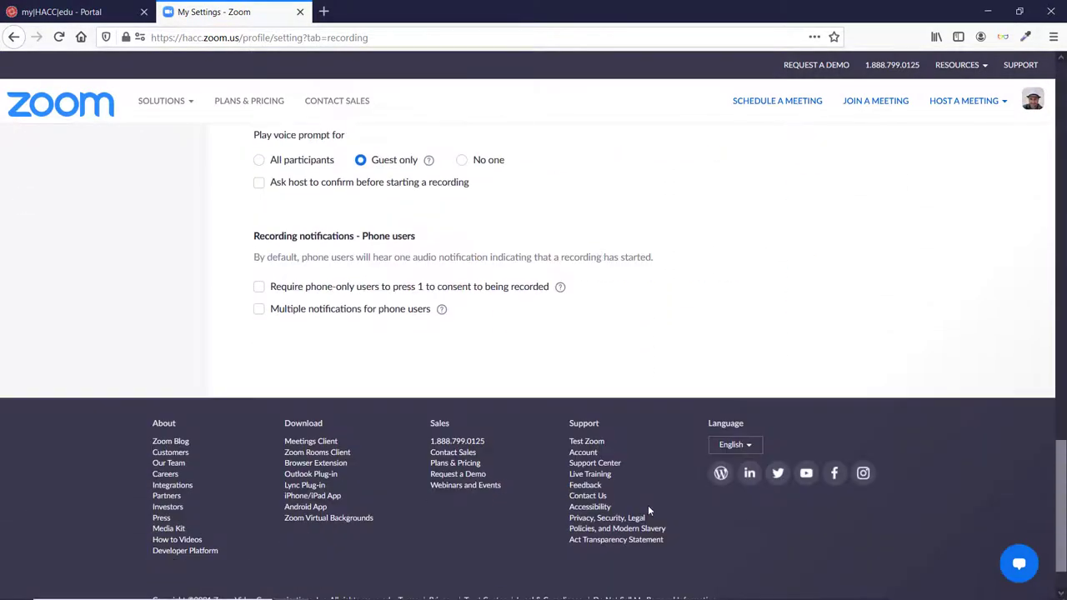
scroll(up, 3)
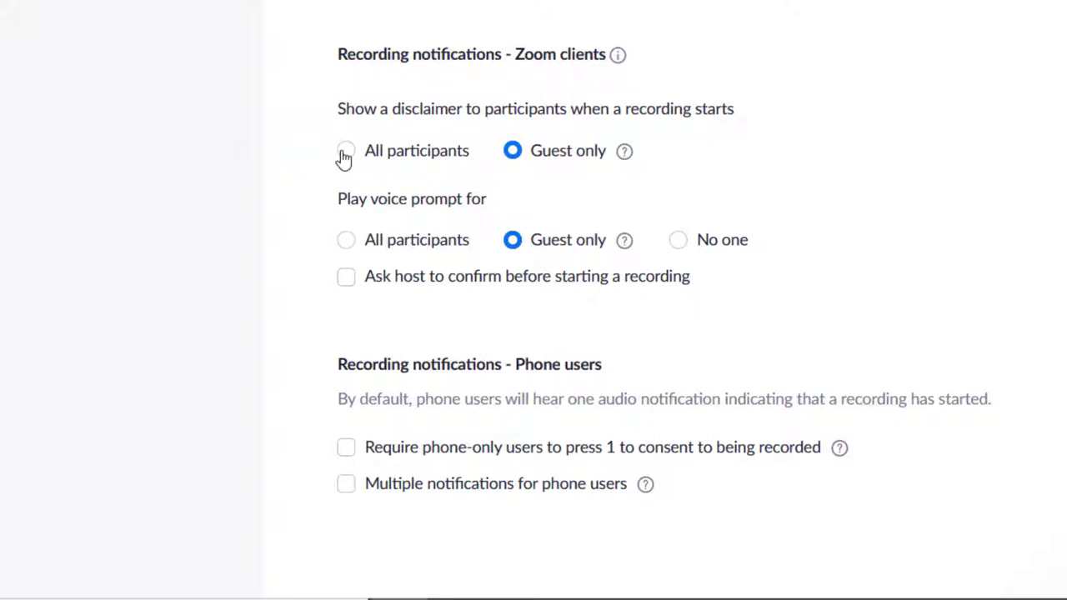
Step: Set the Zoom-client recording disclaimer and voice prompt to All participants
click(345, 150)
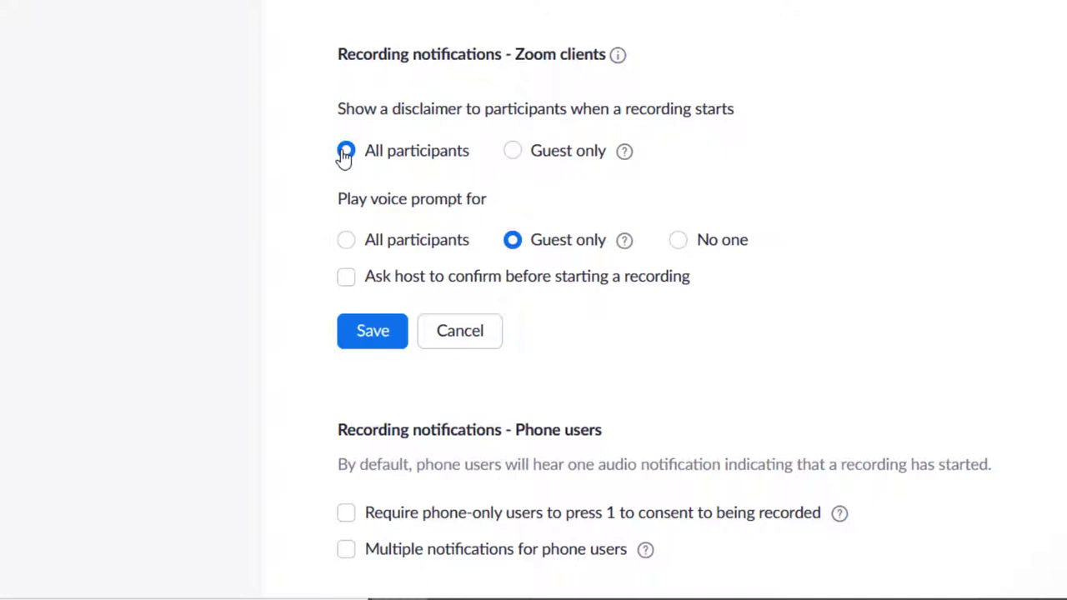
click(346, 150)
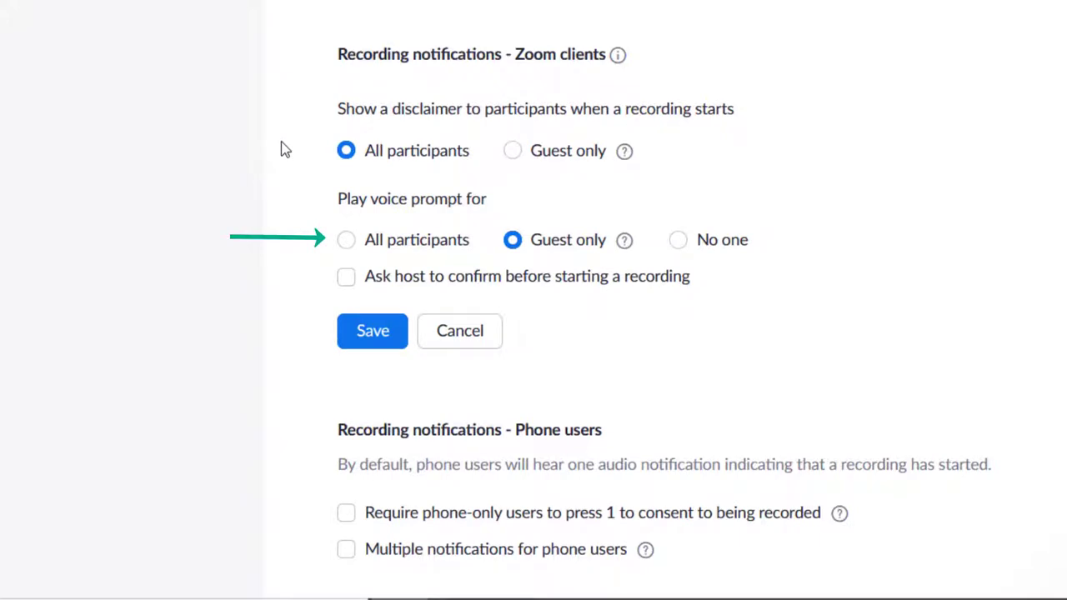
click(346, 240)
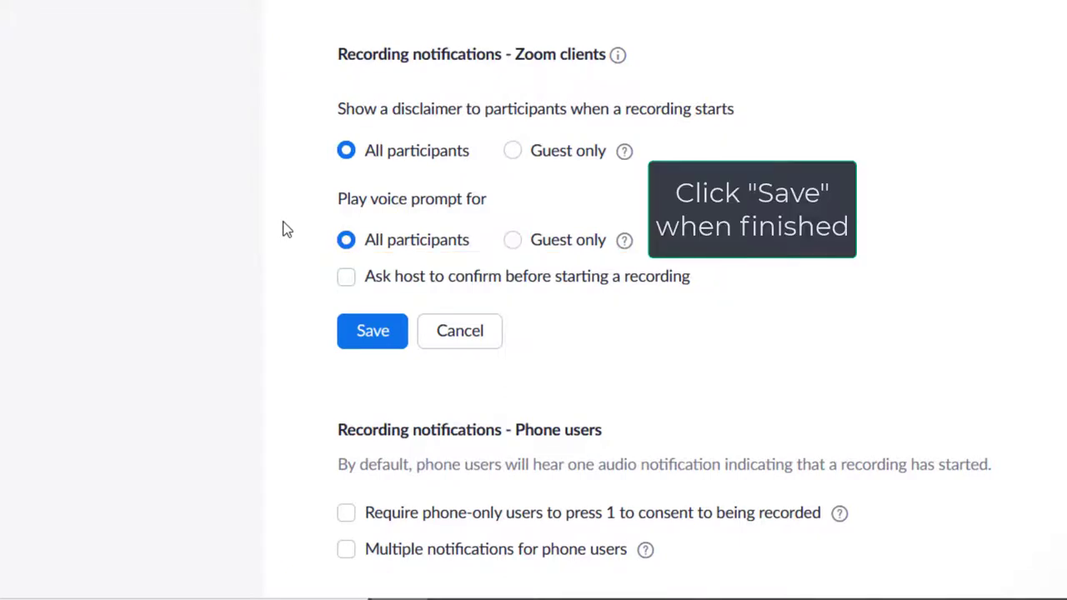
Step: Save the all-participants notifications and require phone-only users to press 1 to consent
double_click(470, 429)
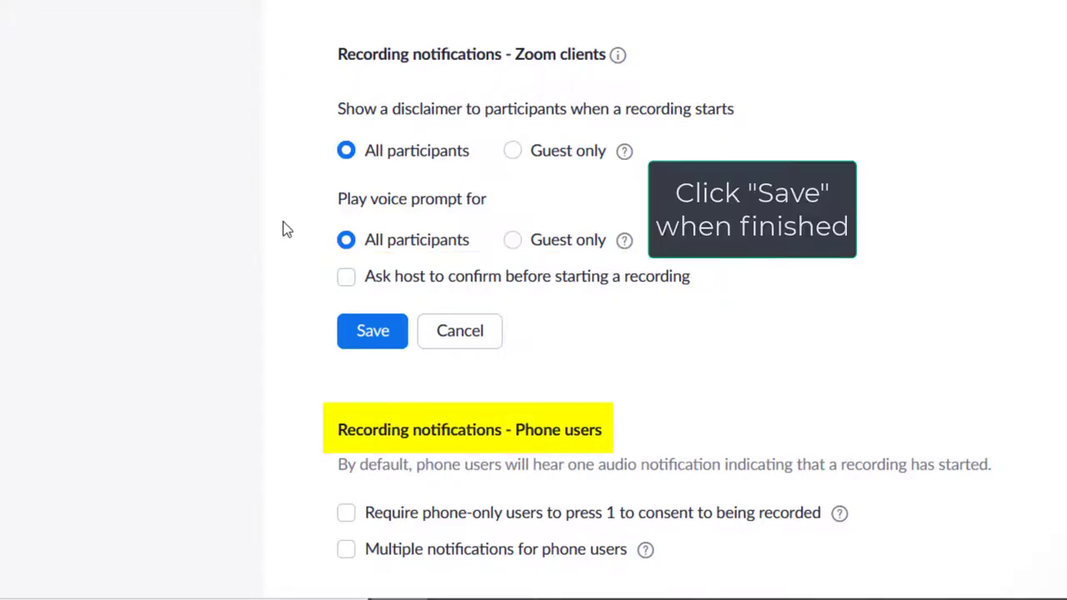
scroll(down, 3)
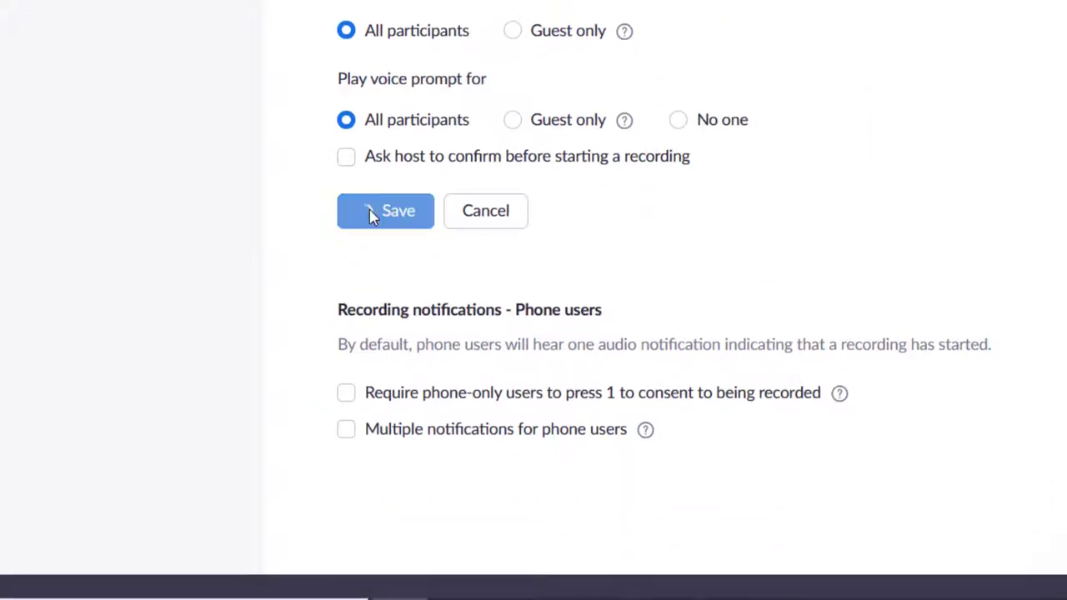
click(385, 210)
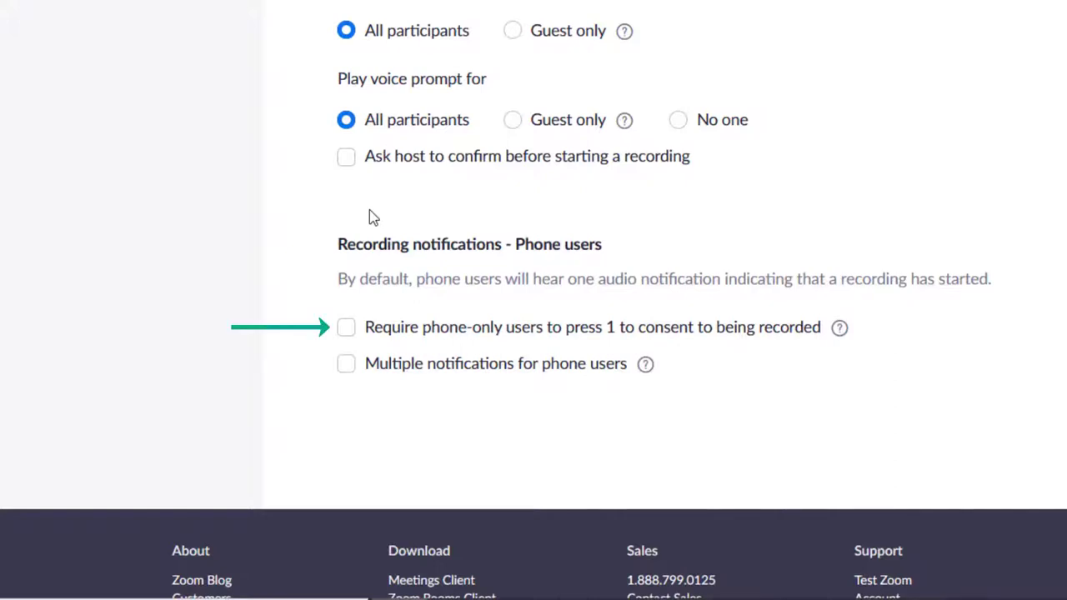
mouse_move(348, 332)
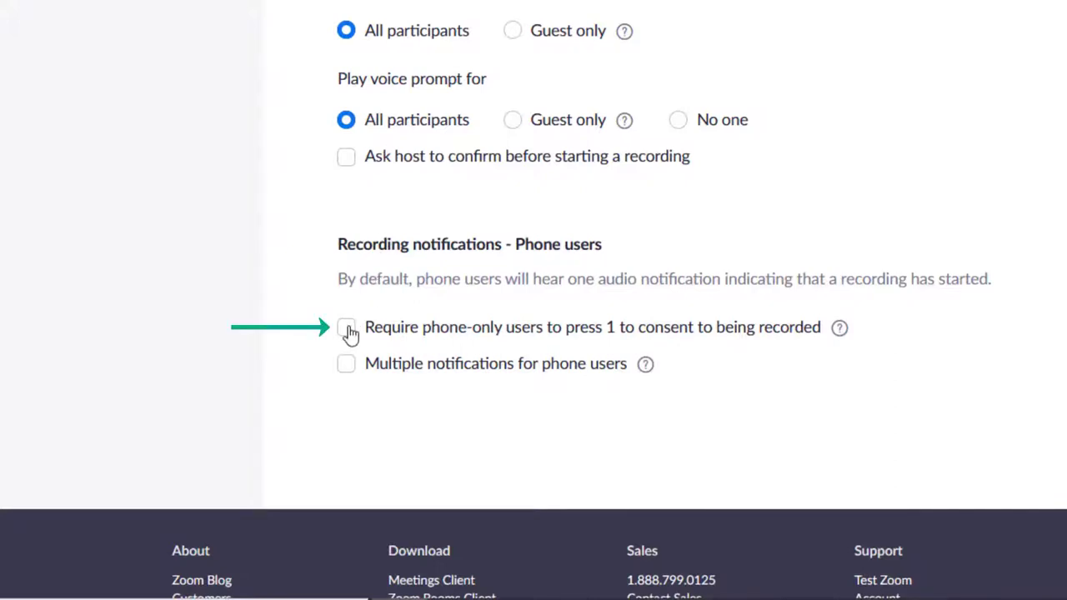
click(346, 327)
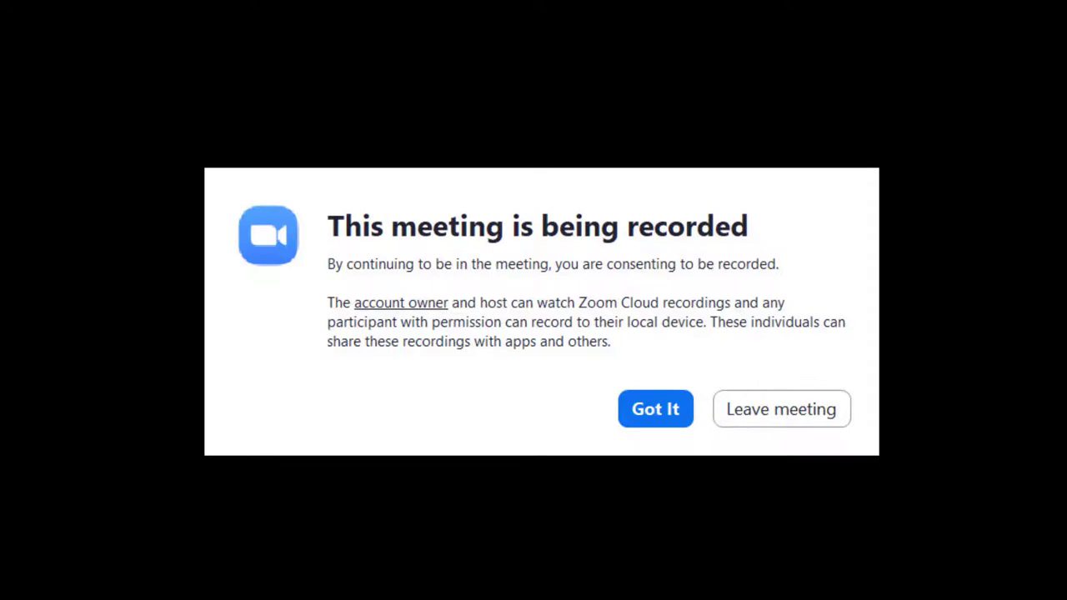
click(655, 408)
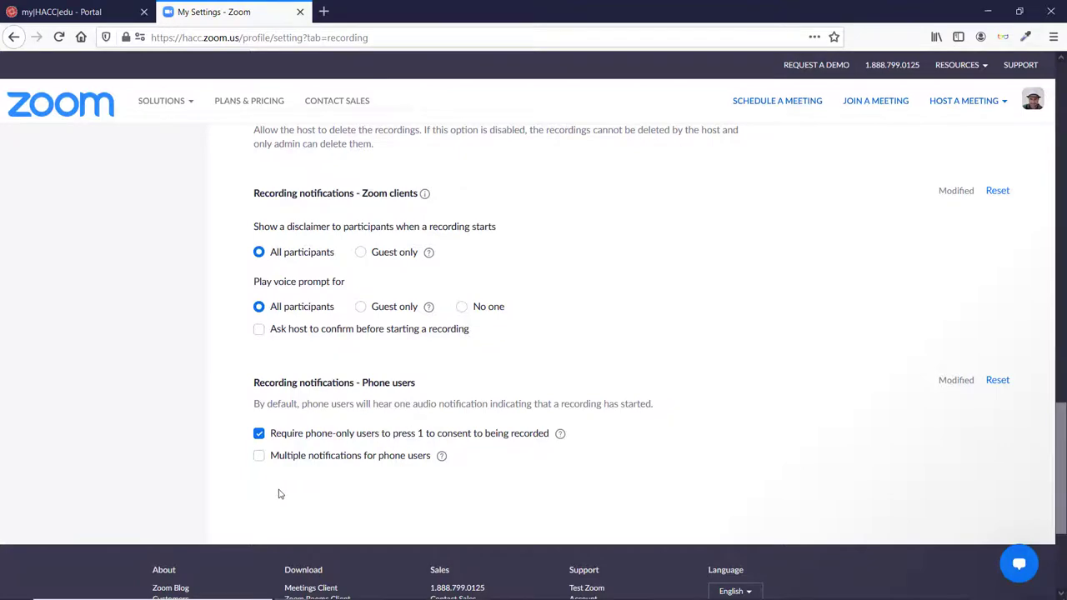
Step: Open the Reports Usage report listing the three 'Meeting with Faculty' sessions
scroll(up, 3)
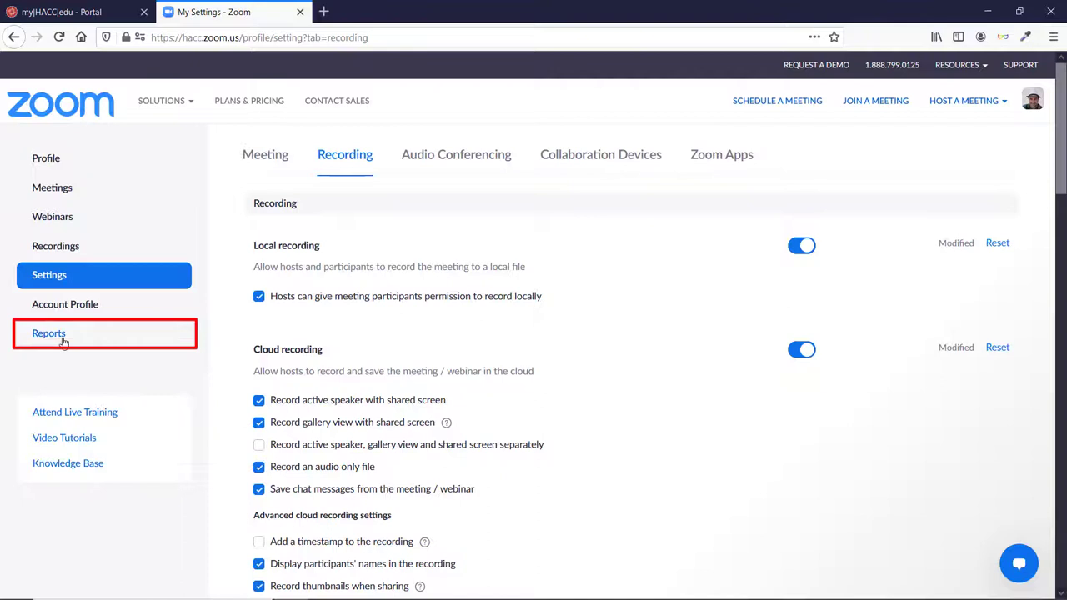
click(48, 333)
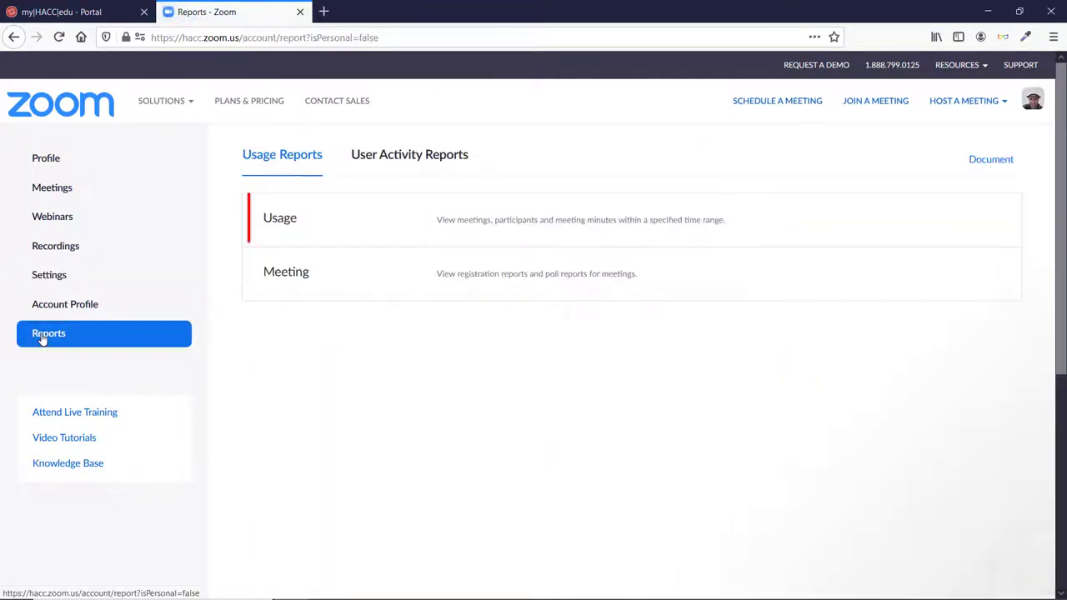
click(280, 217)
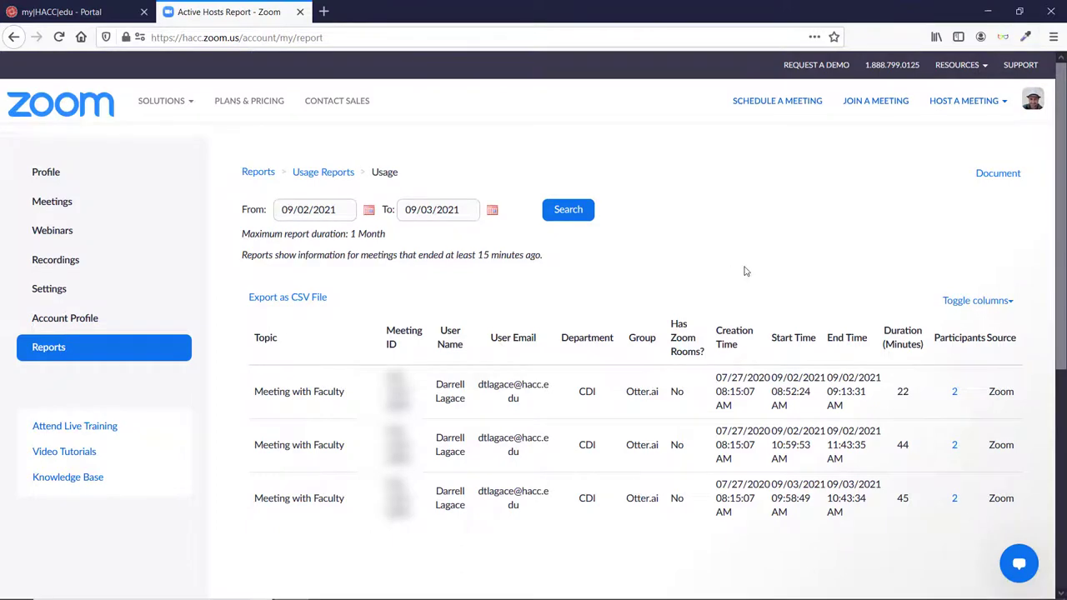
mouse_move(954, 385)
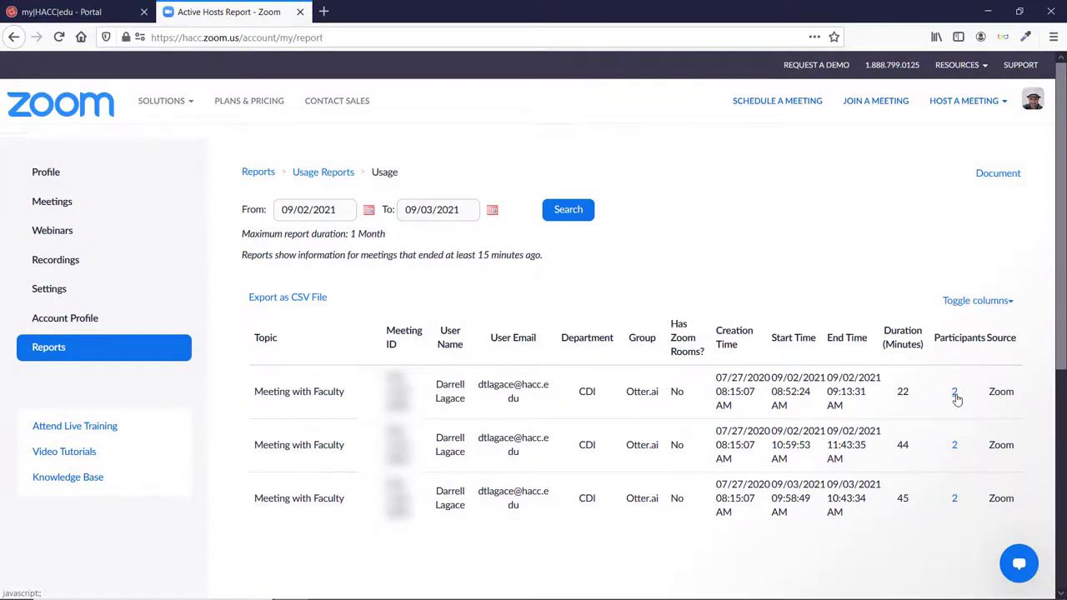
Step: View the first 09/02 meeting's participants and their Recording Consent column
click(954, 391)
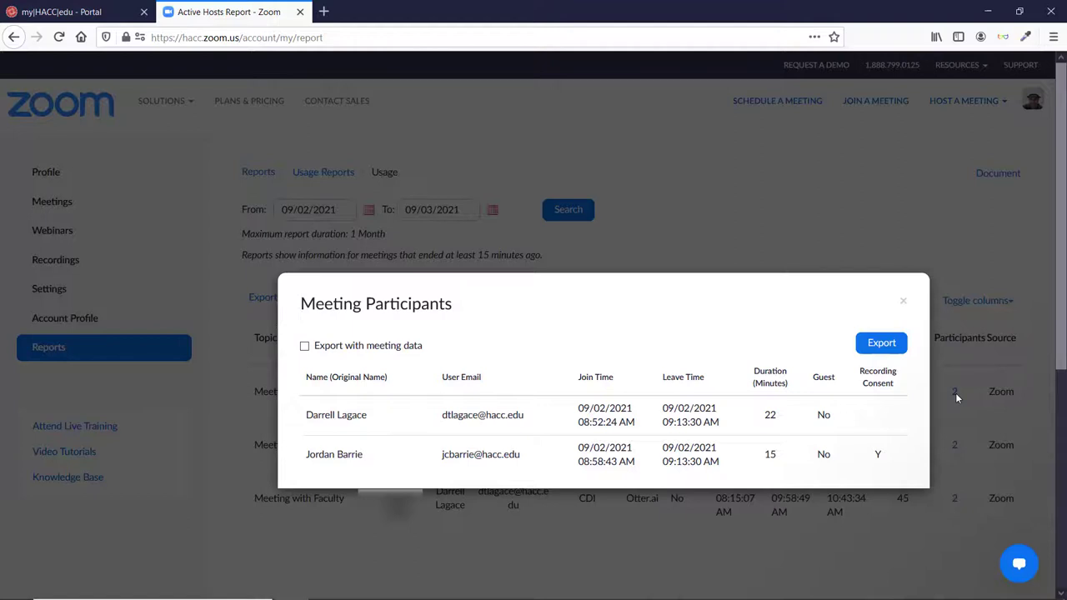
click(877, 376)
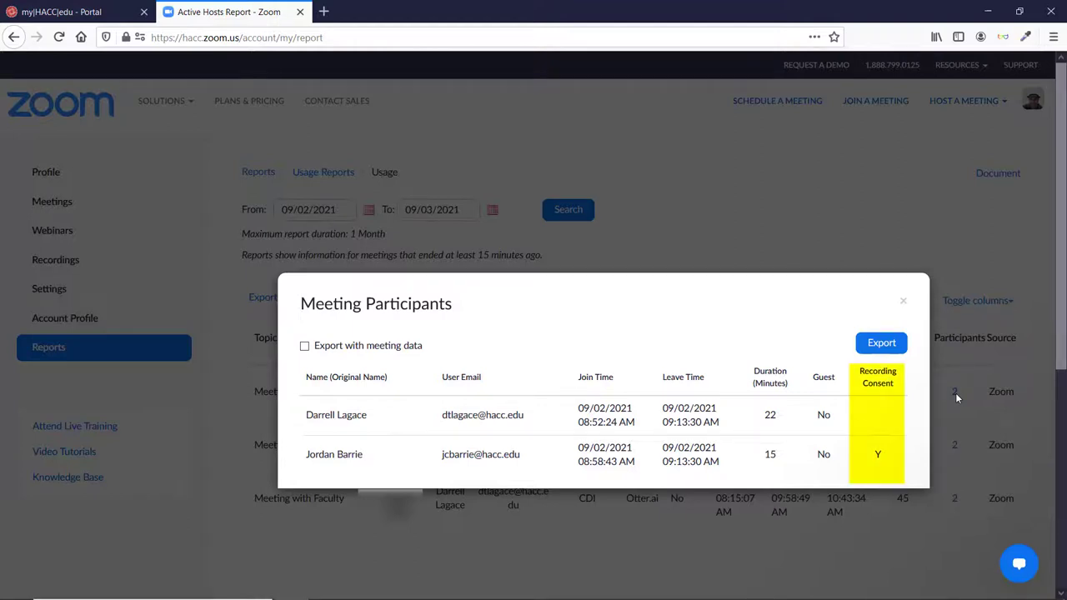